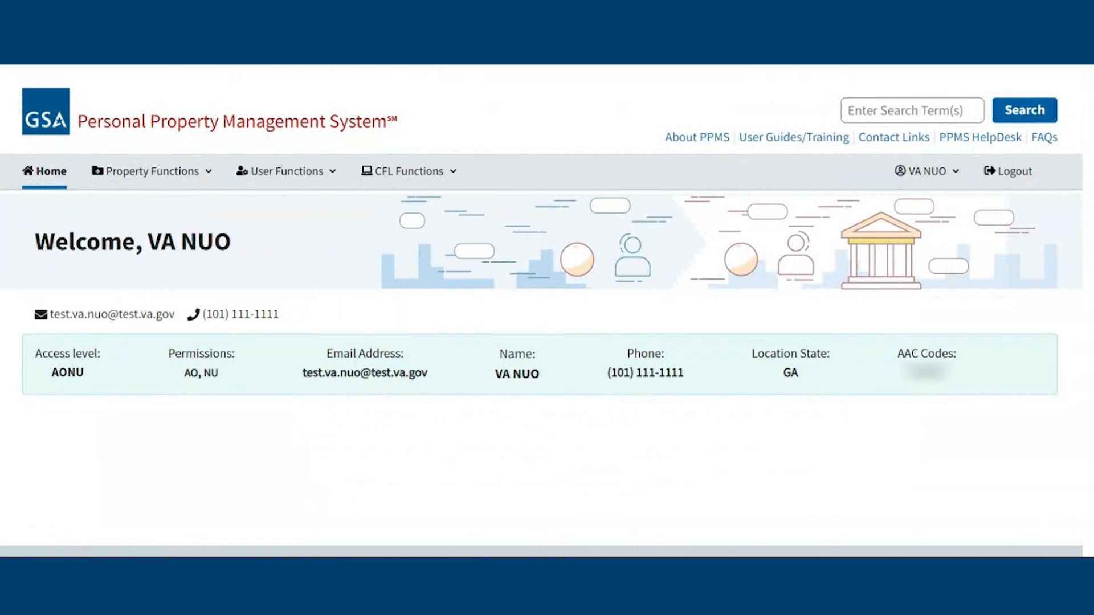
{"action": "mouse_move", "coordinate": [366, 205]}
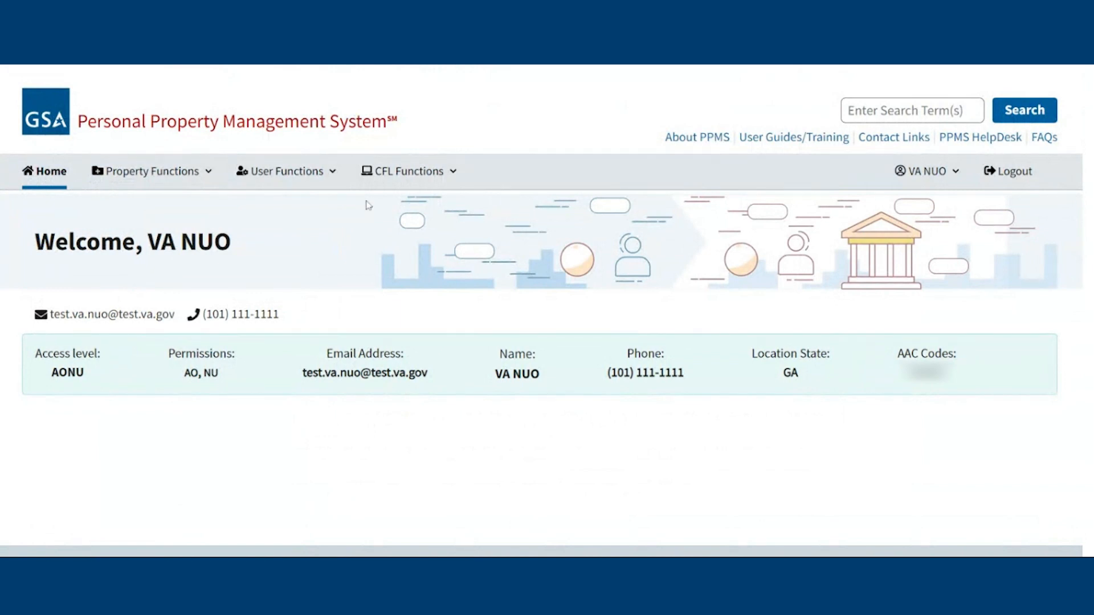
Navigate from the PPMS home page to Manage Users via the User Functions menu
{"action": "left_click", "coordinate": [286, 171]}
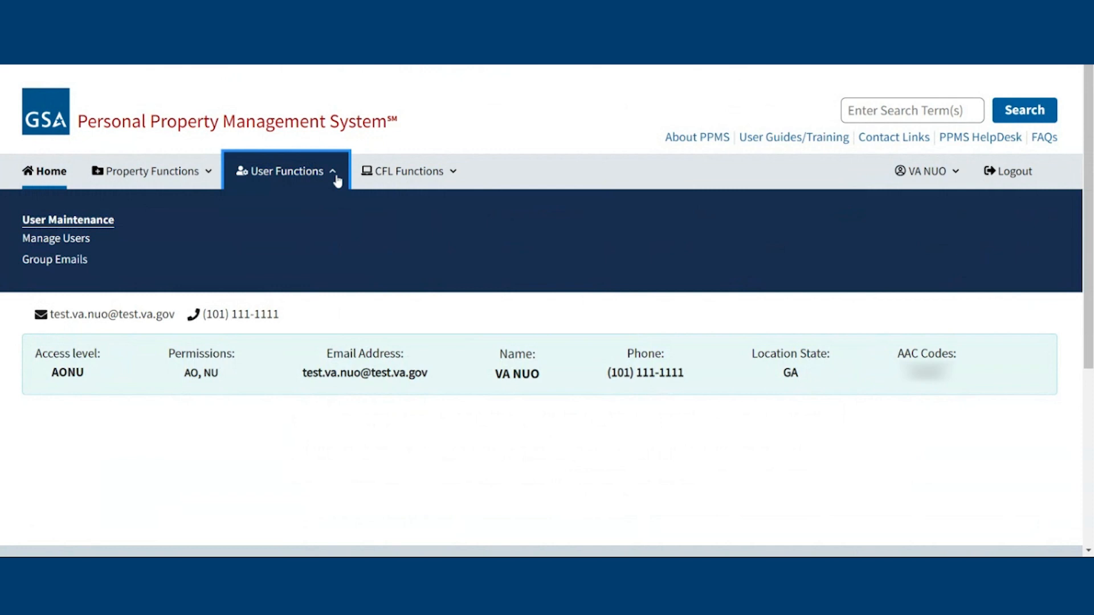
{"action": "left_click", "coordinate": [56, 239]}
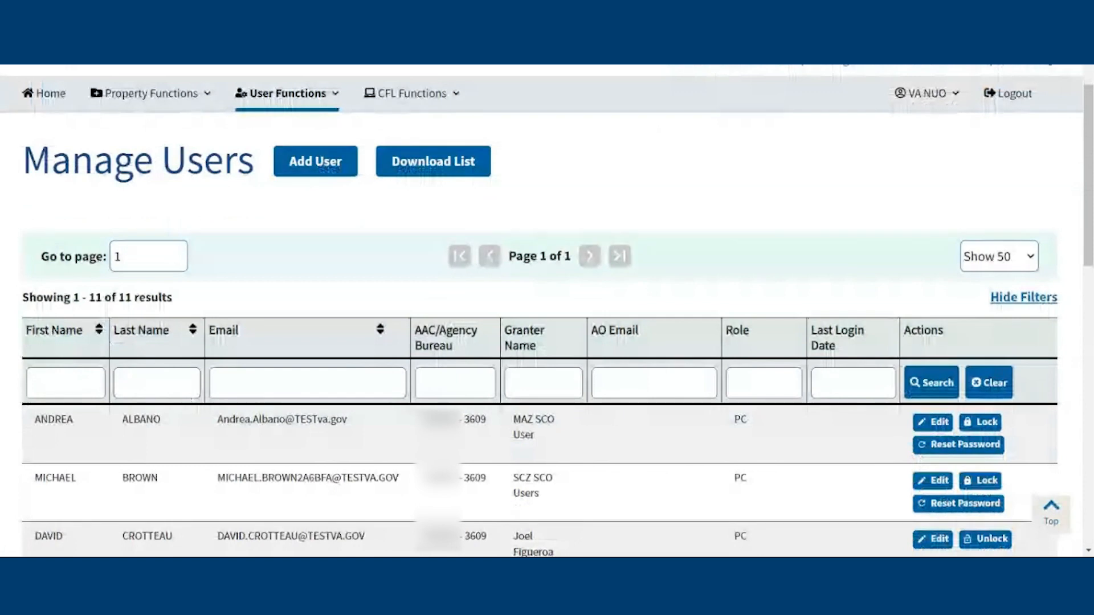
{"action": "mouse_move", "coordinate": [594, 304]}
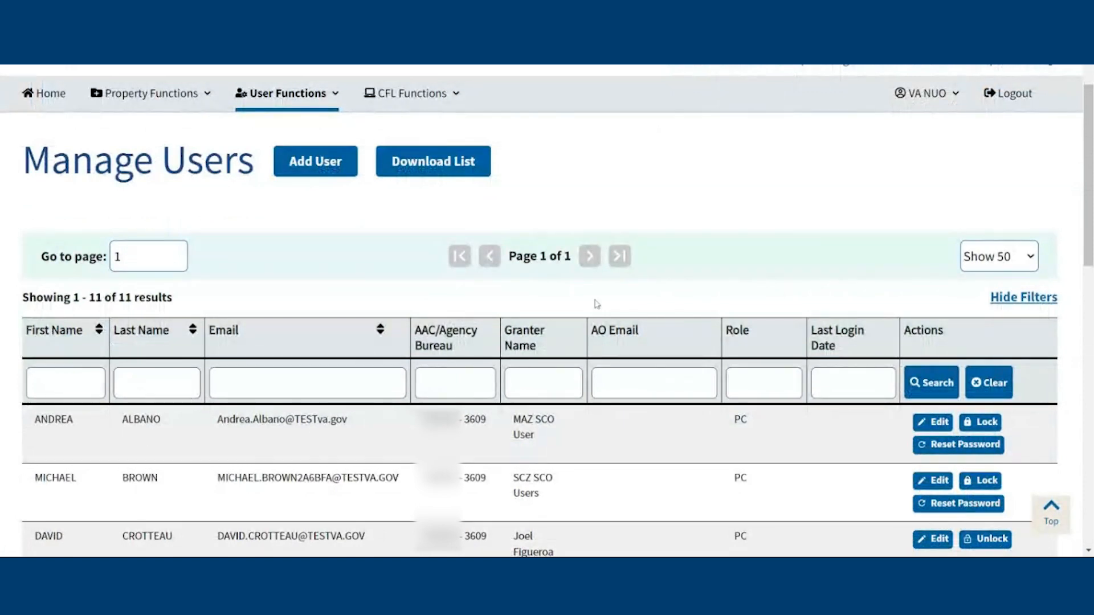
{"action": "mouse_move", "coordinate": [413, 358]}
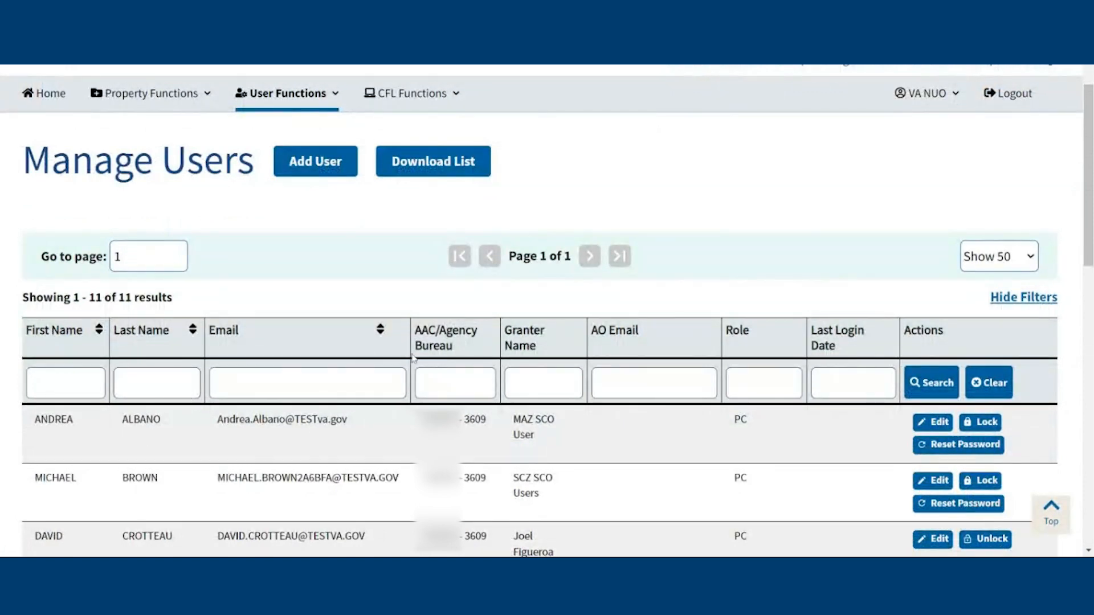
Review the AAC/Agency Bureau and Granter Name filter fields, then download the 11-user list
{"action": "left_click", "coordinate": [455, 382]}
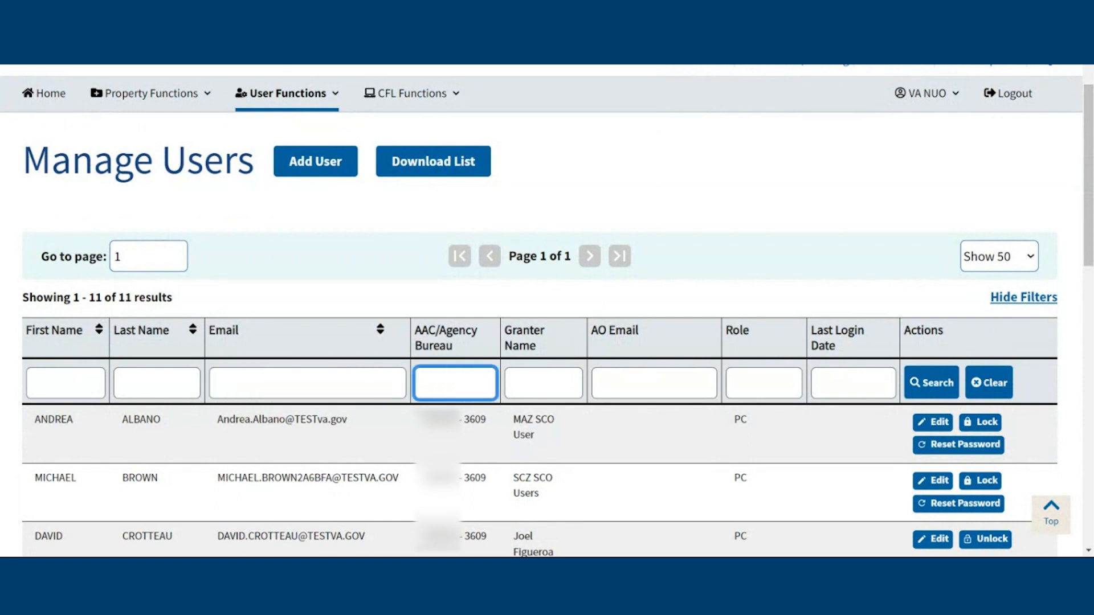
{"action": "left_click", "coordinate": [543, 382]}
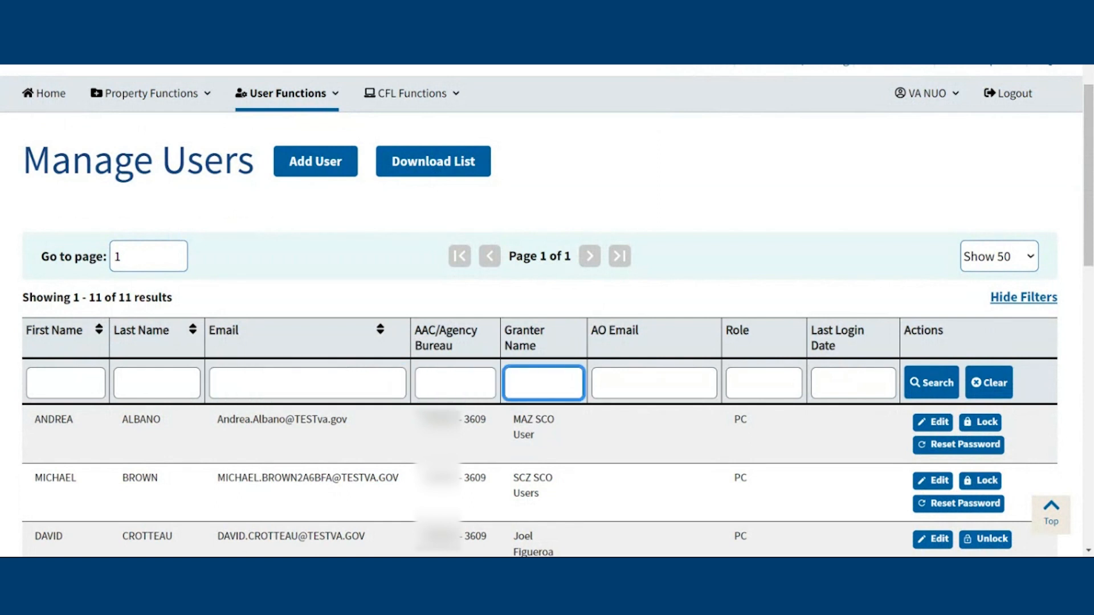
{"action": "left_click", "coordinate": [654, 382]}
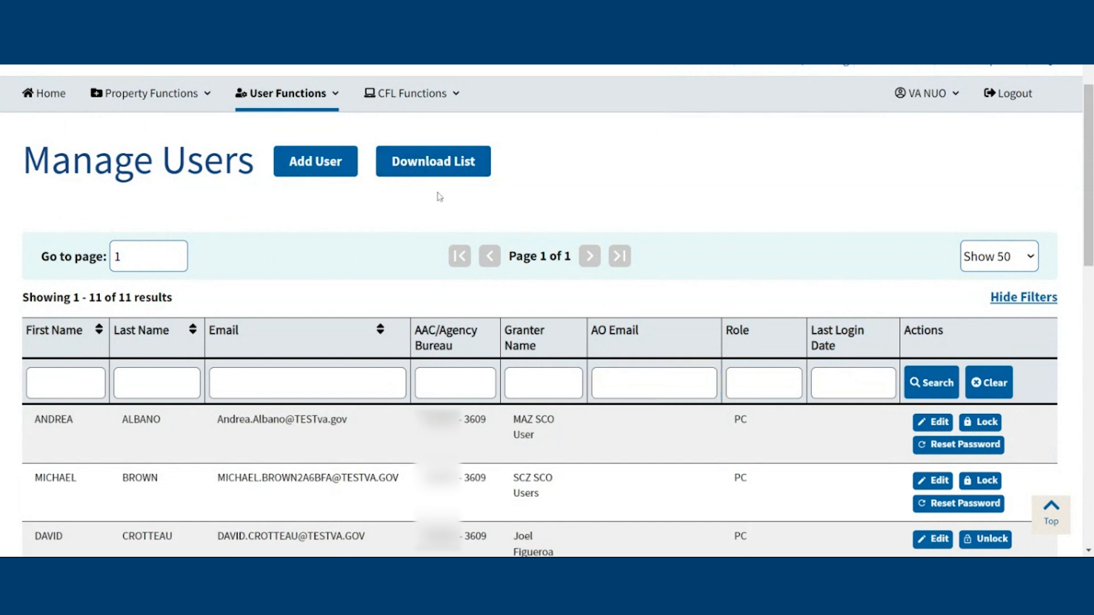
{"action": "left_click", "coordinate": [433, 162]}
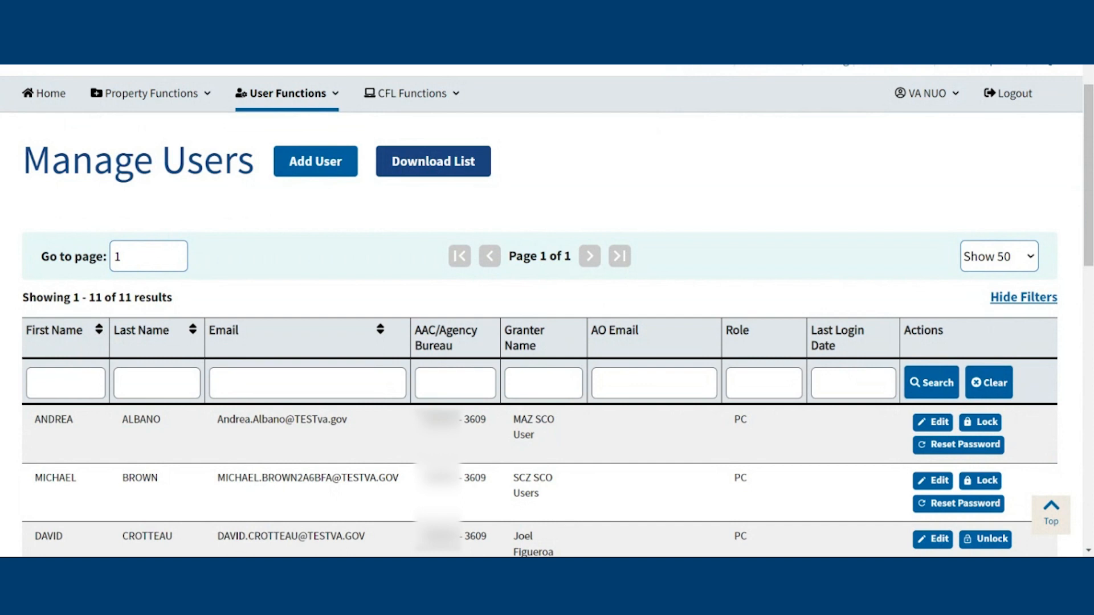
{"action": "left_click", "coordinate": [432, 162]}
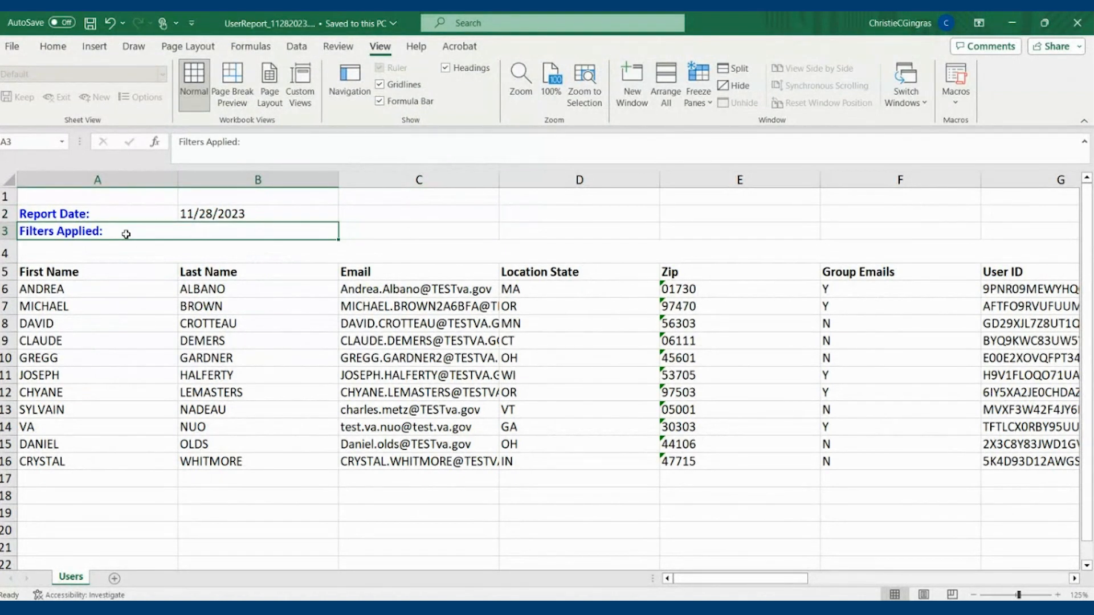
{"action": "mouse_move", "coordinate": [91, 214]}
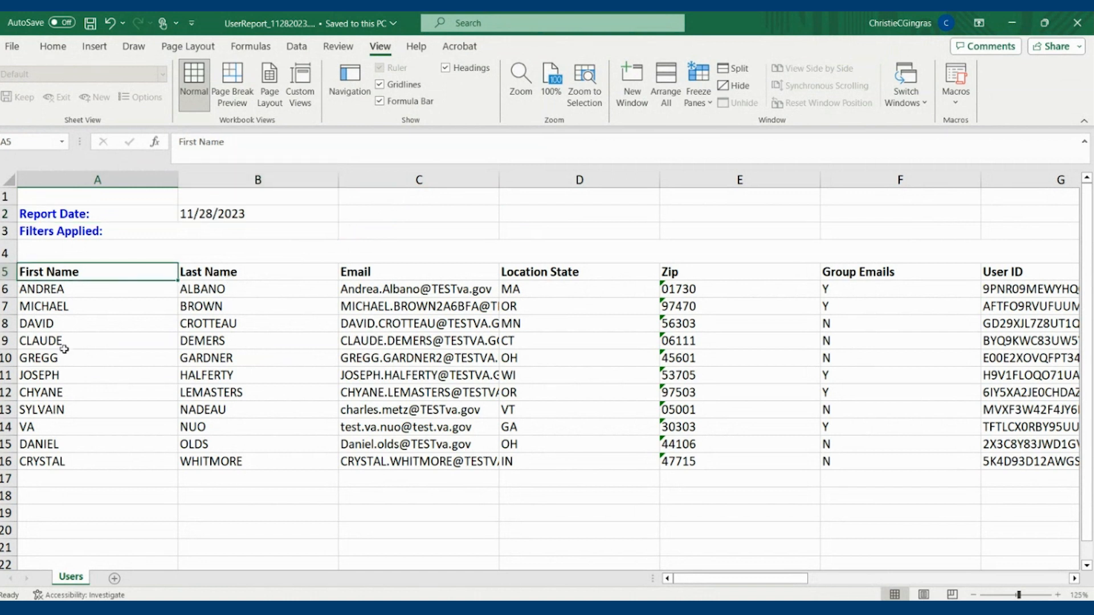
{"action": "mouse_move", "coordinate": [64, 351]}
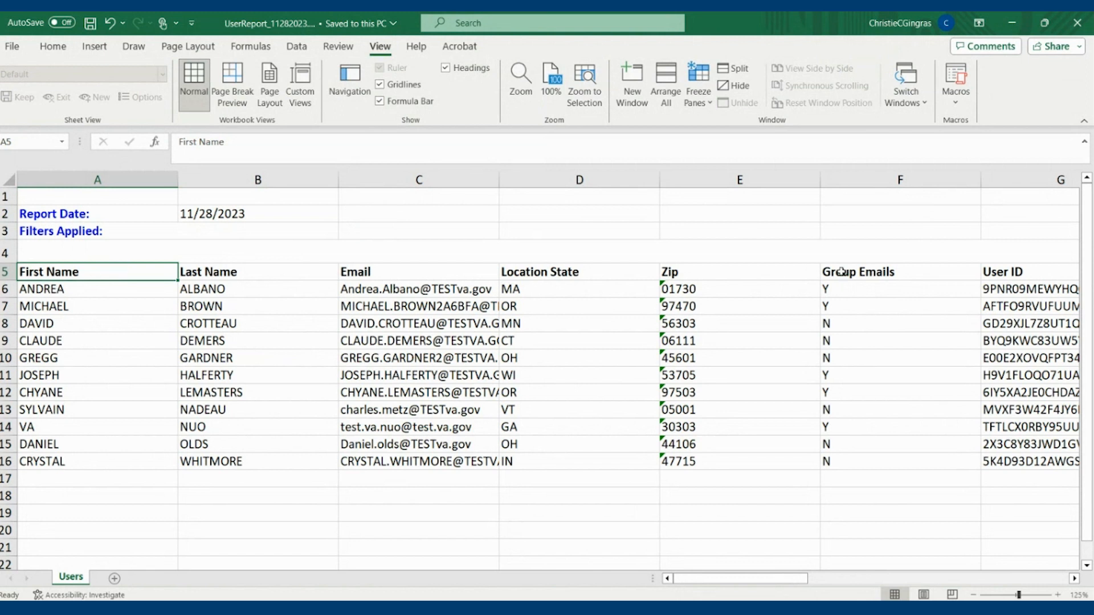
Select the Group Emails column heading in the downloaded UserReport
{"action": "left_click", "coordinate": [859, 272]}
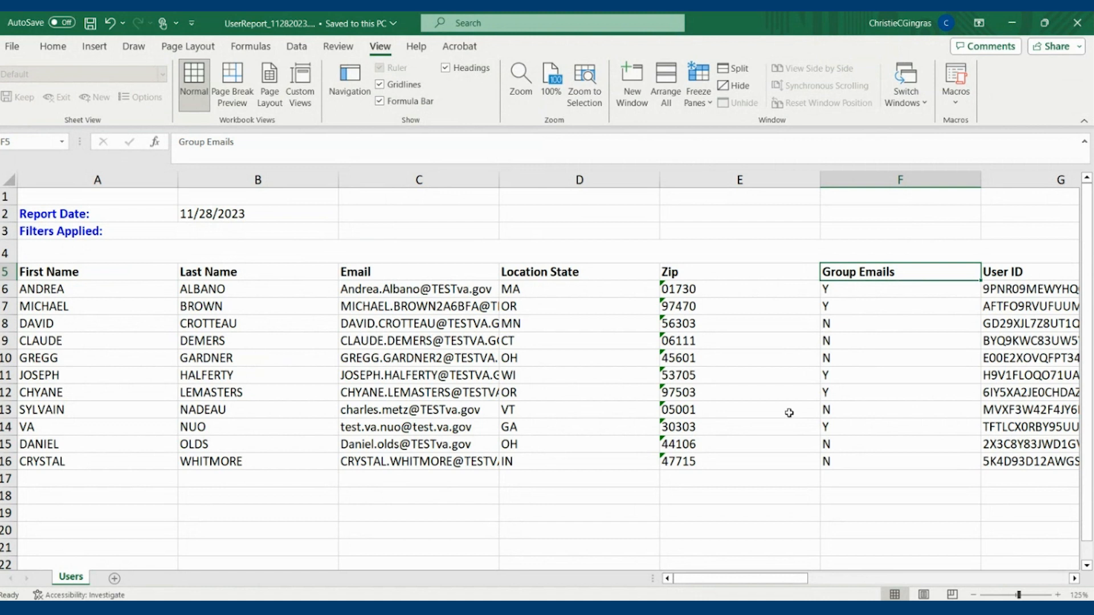
{"action": "mouse_move", "coordinate": [678, 427]}
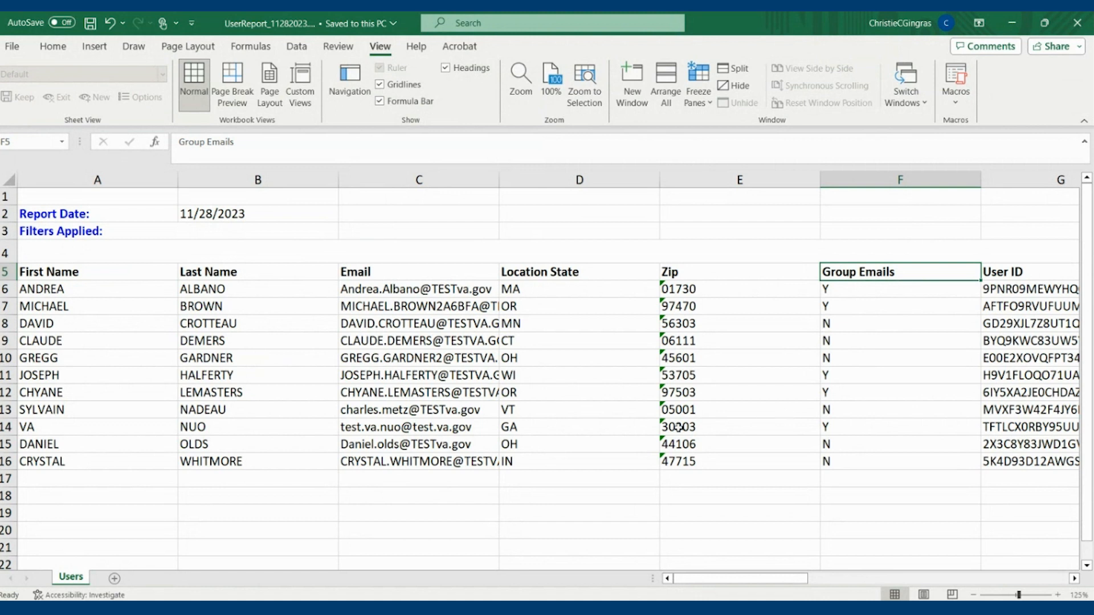
{"action": "scroll", "scroll_direction": "right", "scroll_amount": 3}
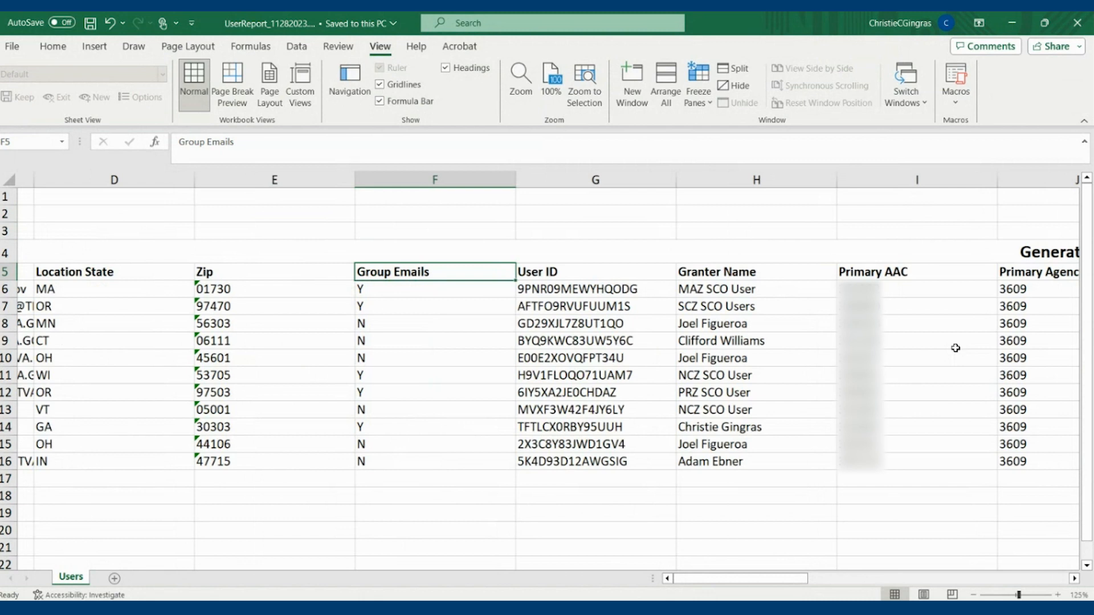
{"action": "scroll", "scroll_direction": "right", "scroll_amount": 3}
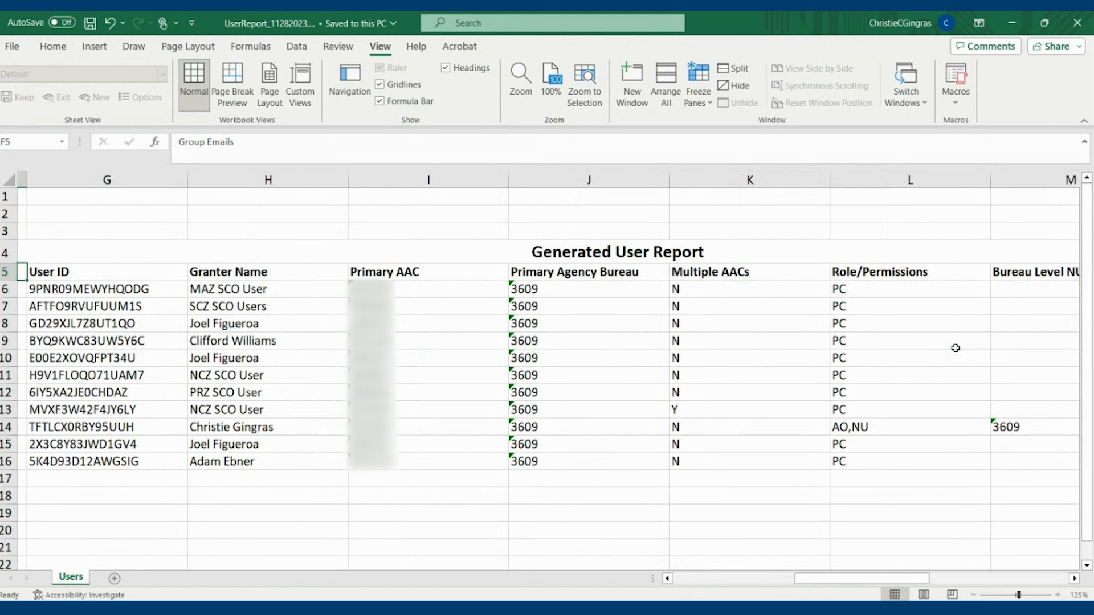
{"action": "left_click", "coordinate": [909, 272]}
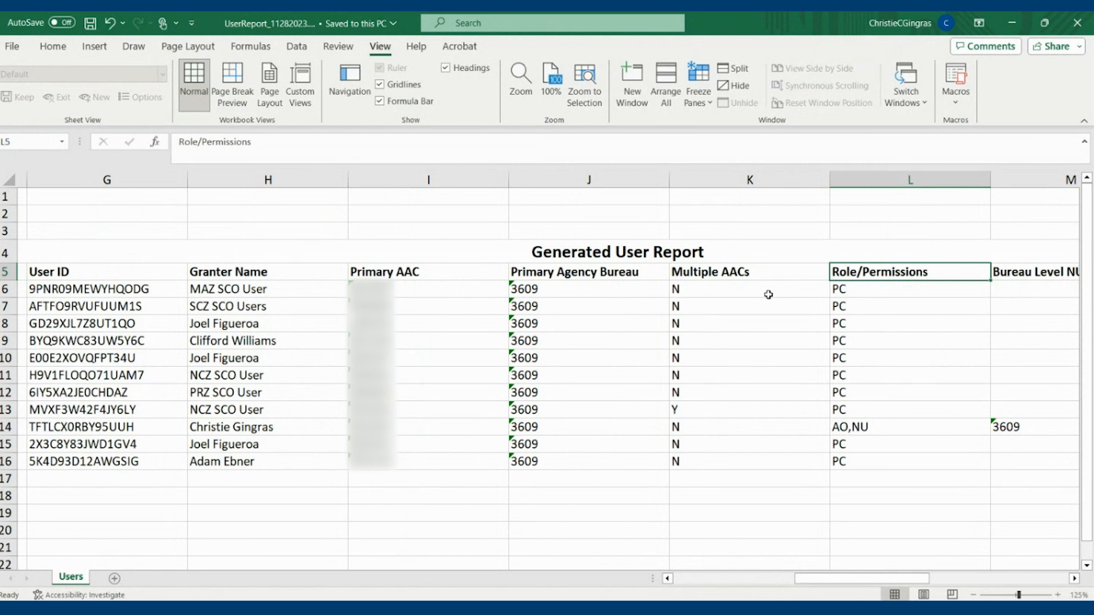
{"action": "mouse_move", "coordinate": [697, 248]}
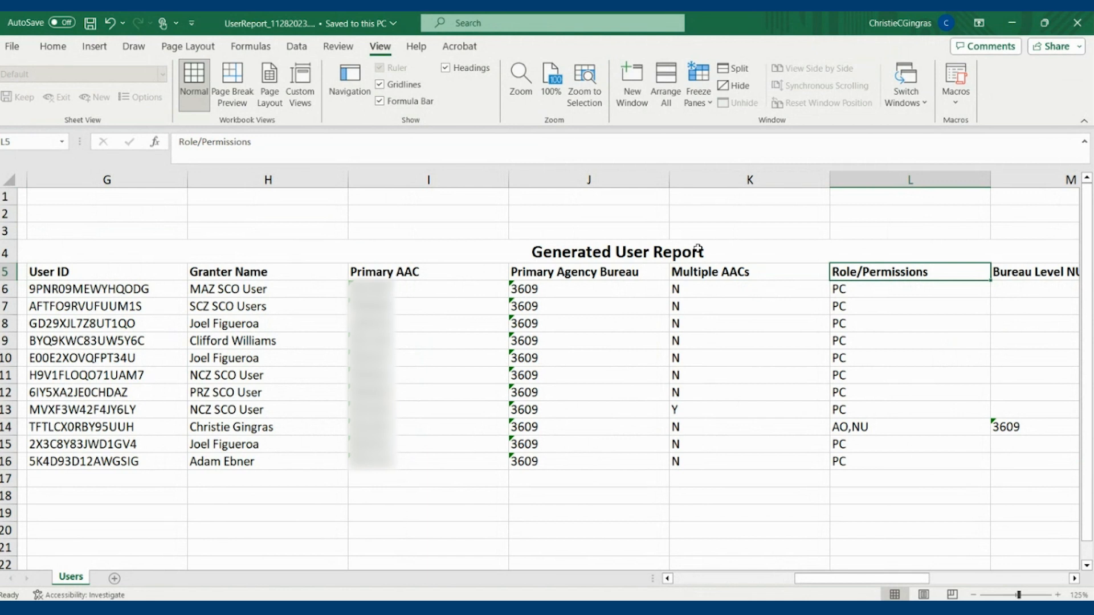
{"action": "left_click", "coordinate": [749, 272]}
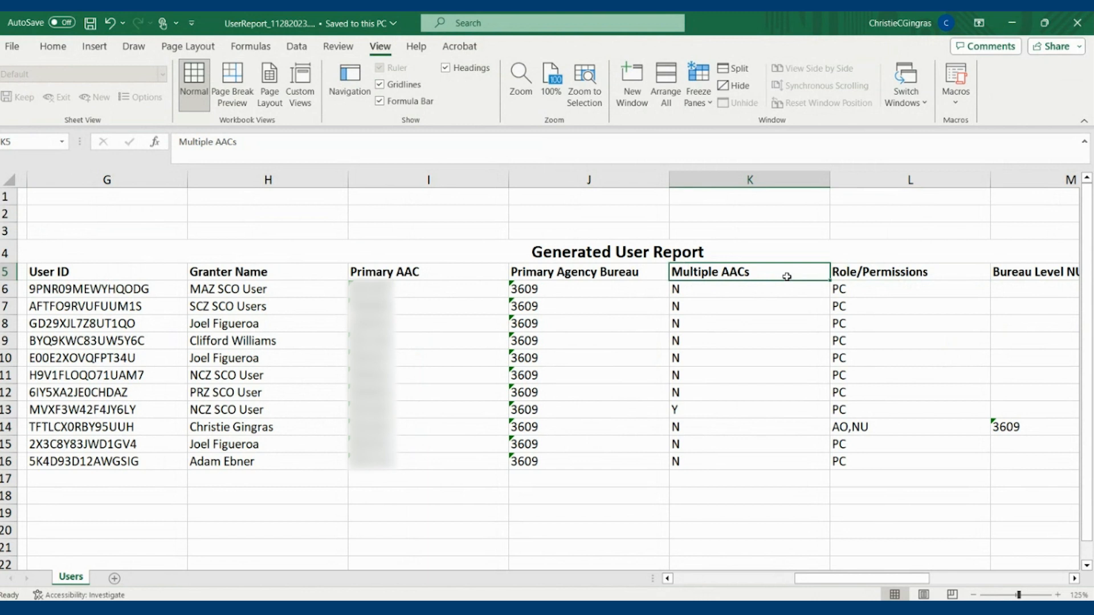
{"action": "scroll", "scroll_direction": "right", "scroll_amount": 3}
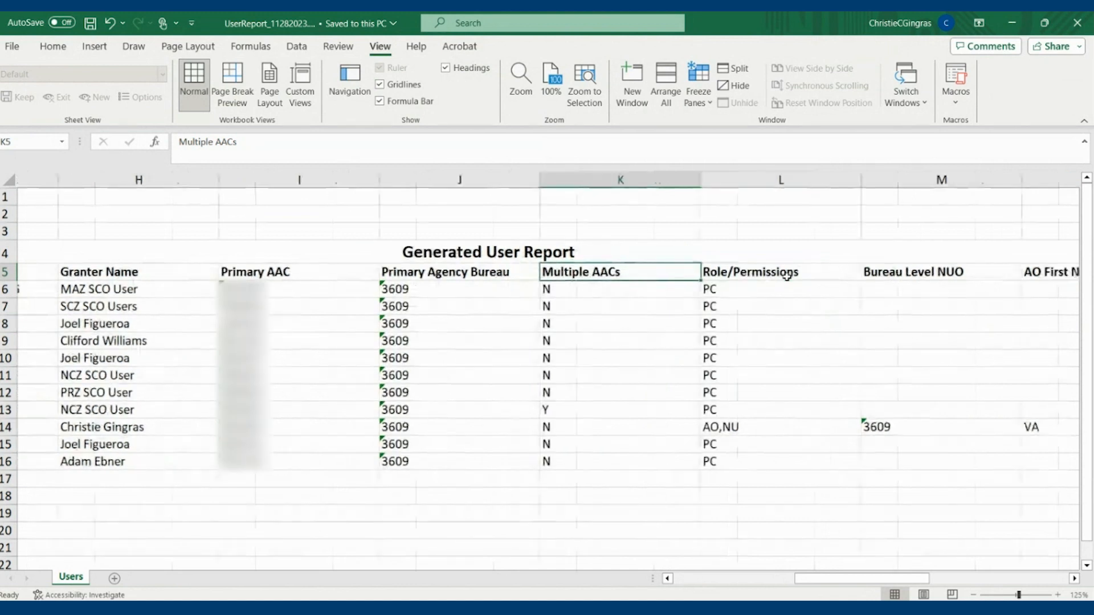
{"action": "scroll", "scroll_direction": "right", "scroll_amount": 3}
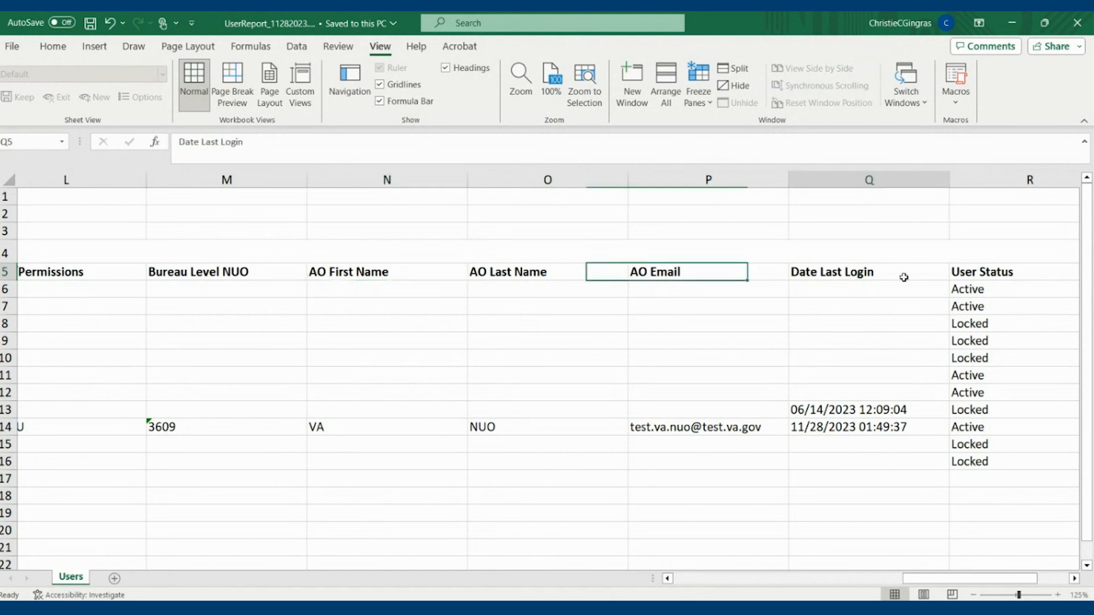
{"action": "scroll", "scroll_direction": "right", "scroll_amount": 3}
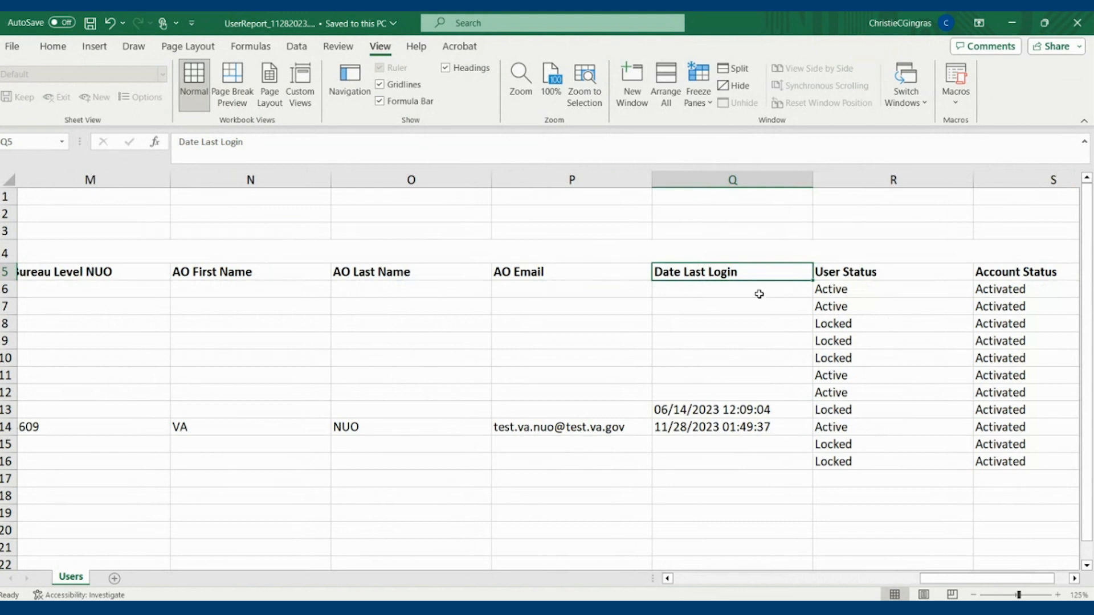
{"action": "left_click", "coordinate": [731, 289]}
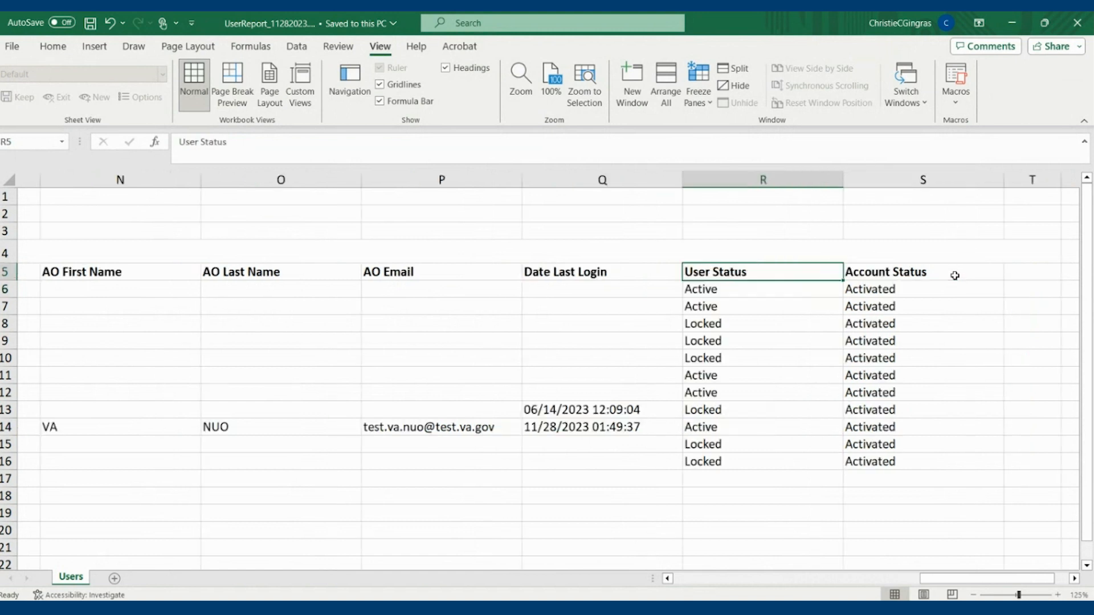
{"action": "scroll", "scroll_direction": "right", "scroll_amount": 3}
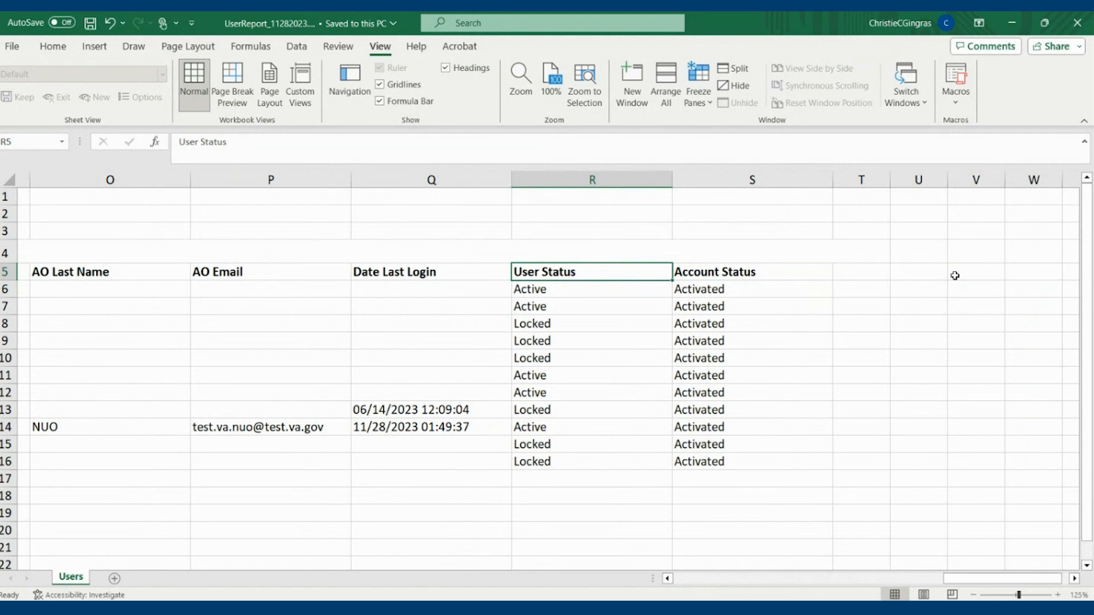
{"action": "mouse_move", "coordinate": [787, 299]}
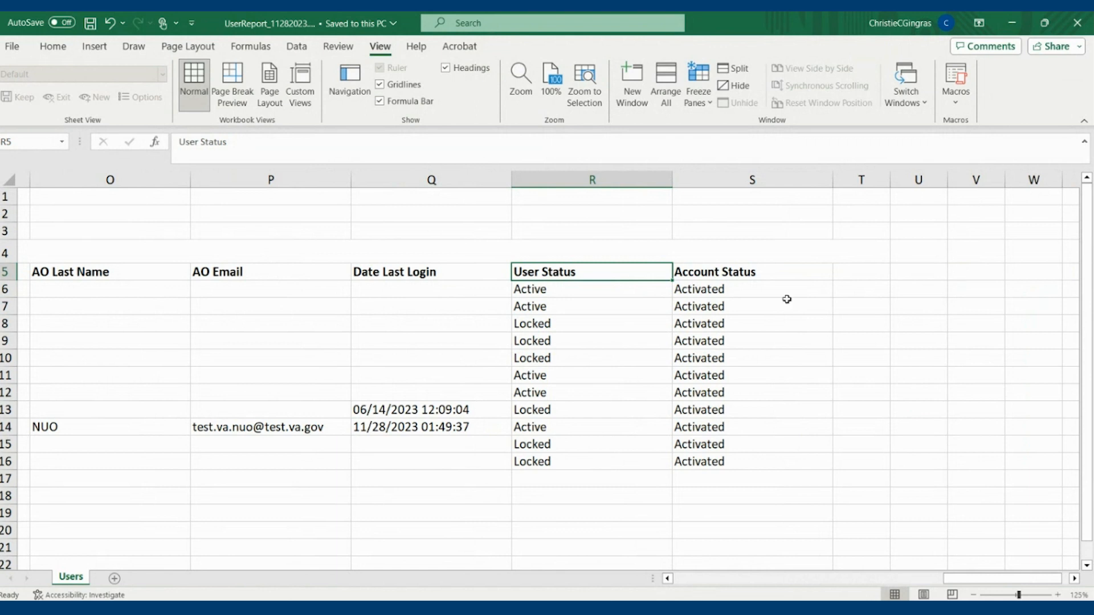
{"action": "left_click", "coordinate": [752, 271]}
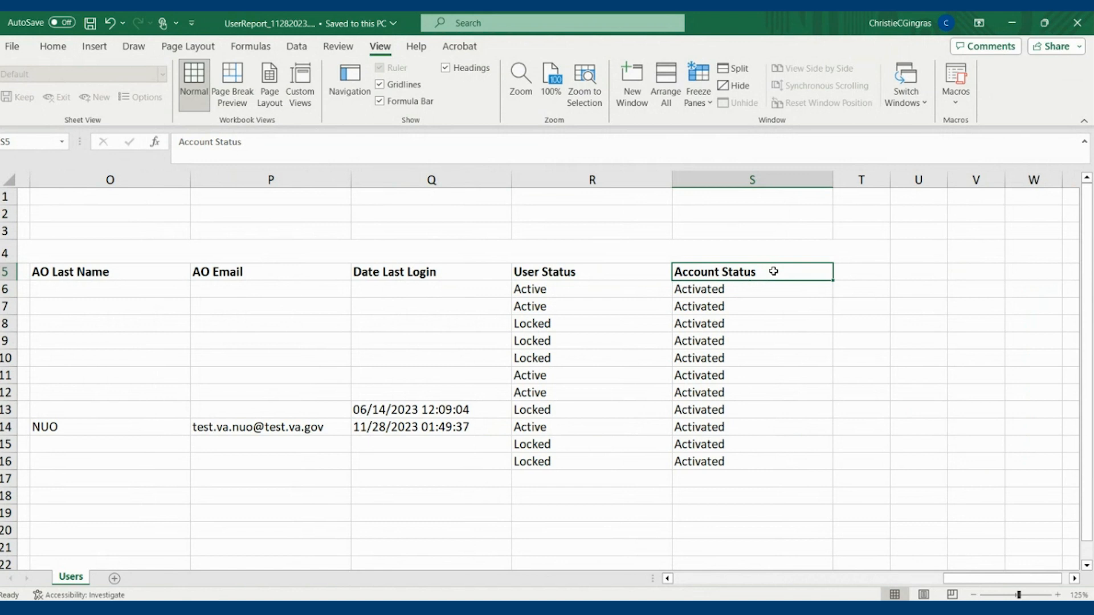
{"action": "mouse_move", "coordinate": [603, 277]}
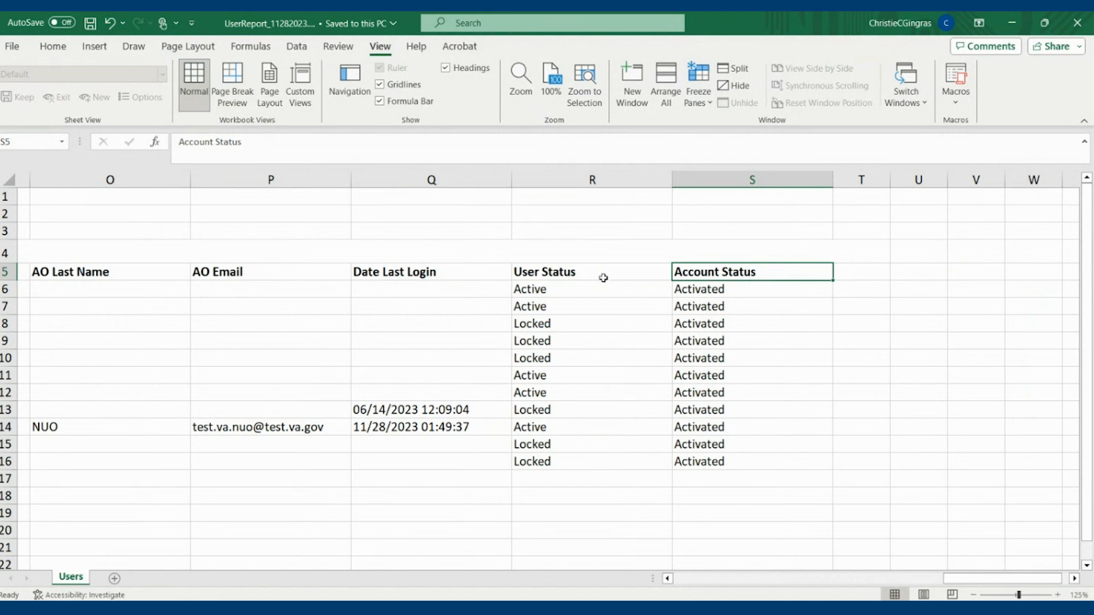
{"action": "left_click", "coordinate": [591, 409]}
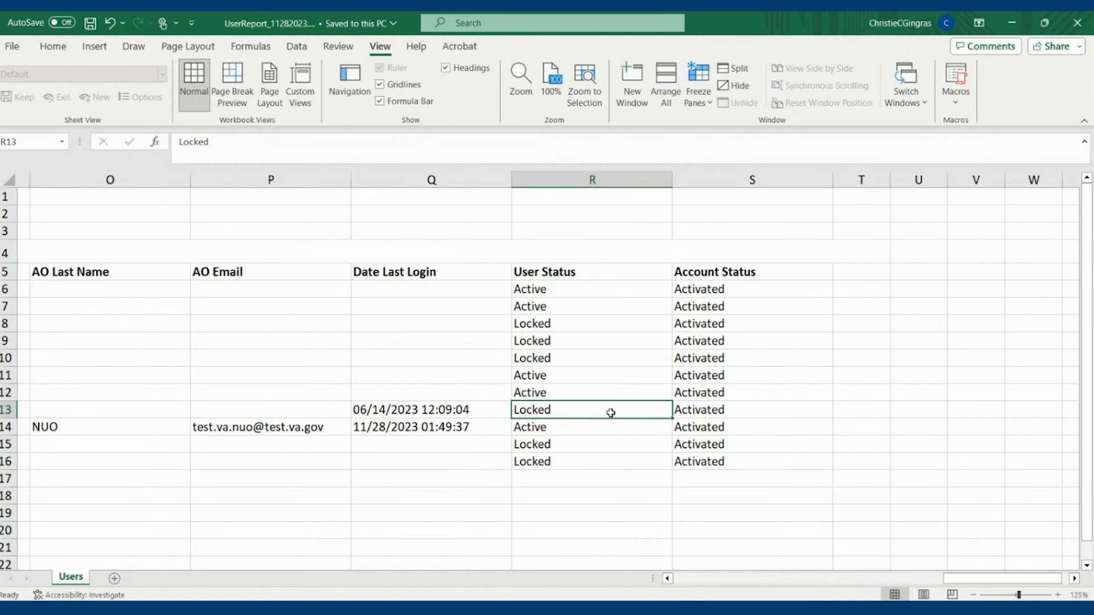
{"action": "mouse_move", "coordinate": [505, 333]}
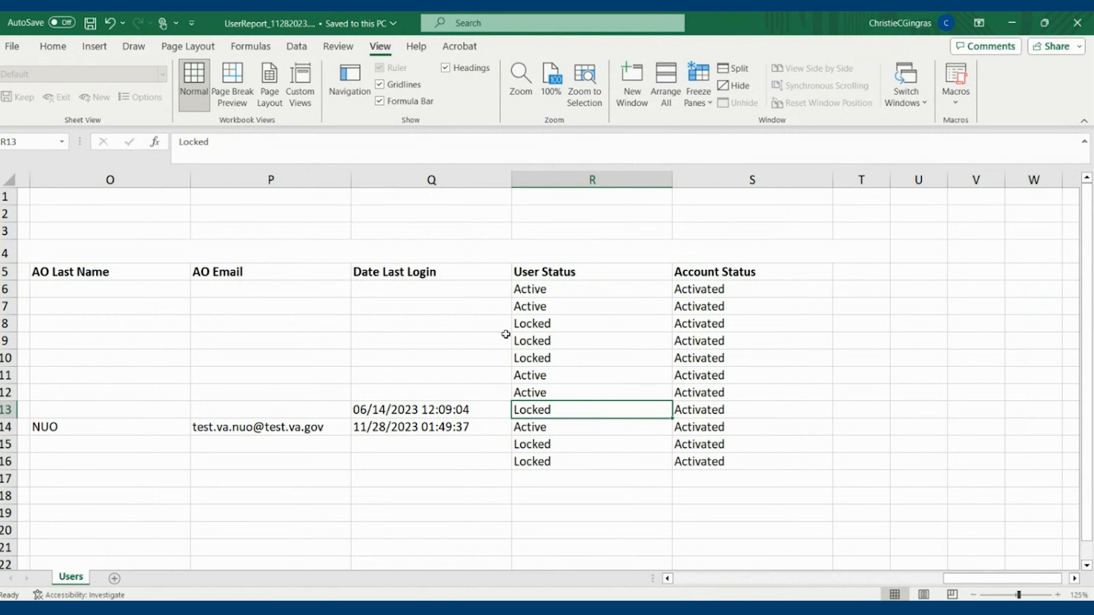
{"action": "mouse_move", "coordinate": [389, 315]}
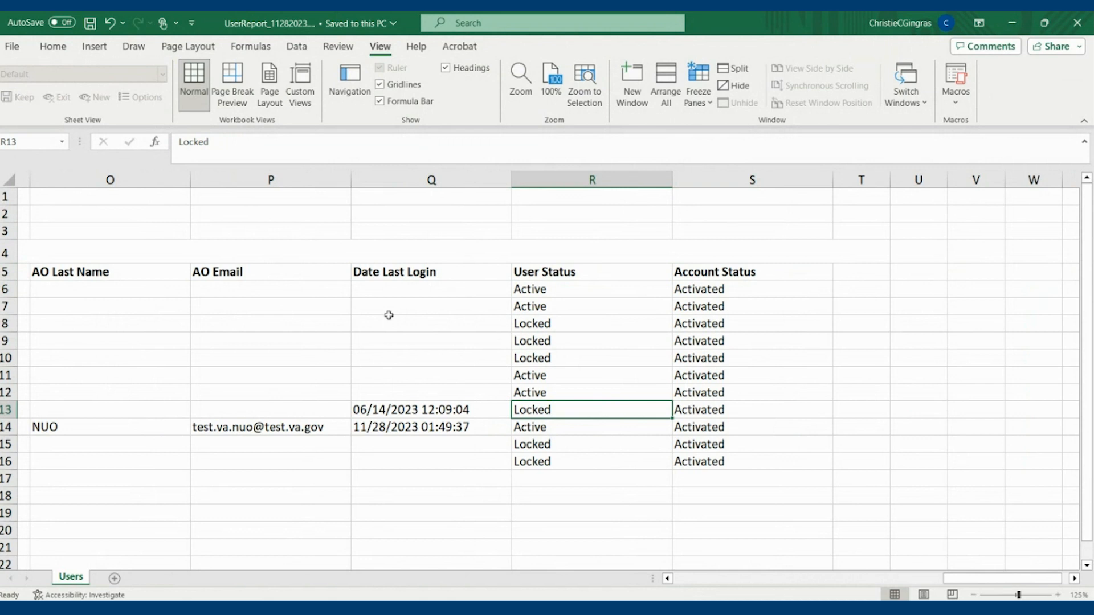
{"action": "scroll", "scroll_direction": "left", "scroll_amount": 3}
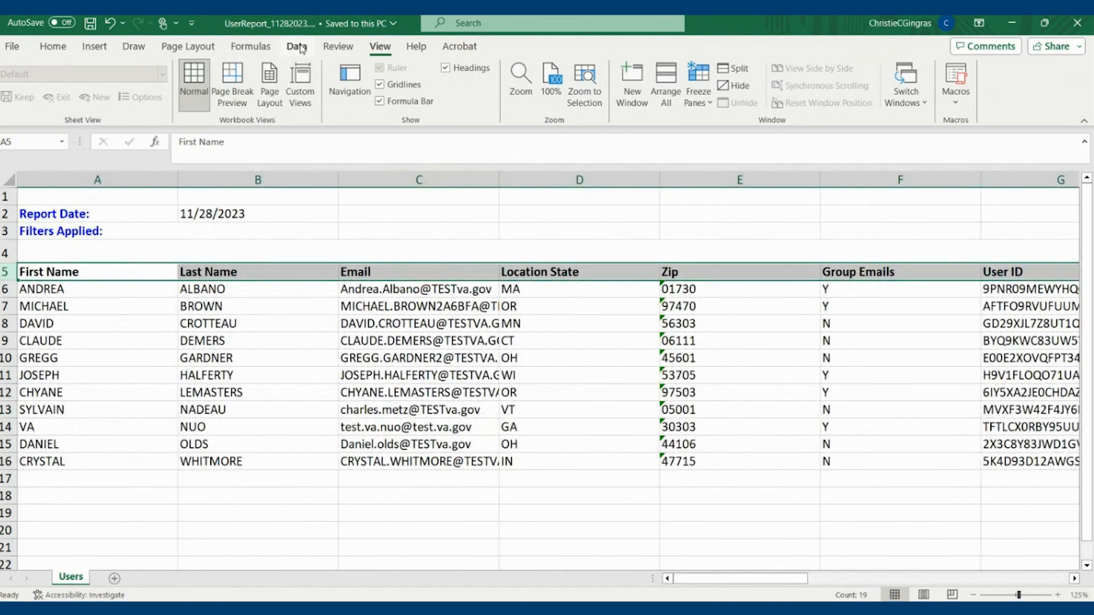
Turn on Data filters for the header row and show the User Status filter choices
{"action": "left_click", "coordinate": [295, 46]}
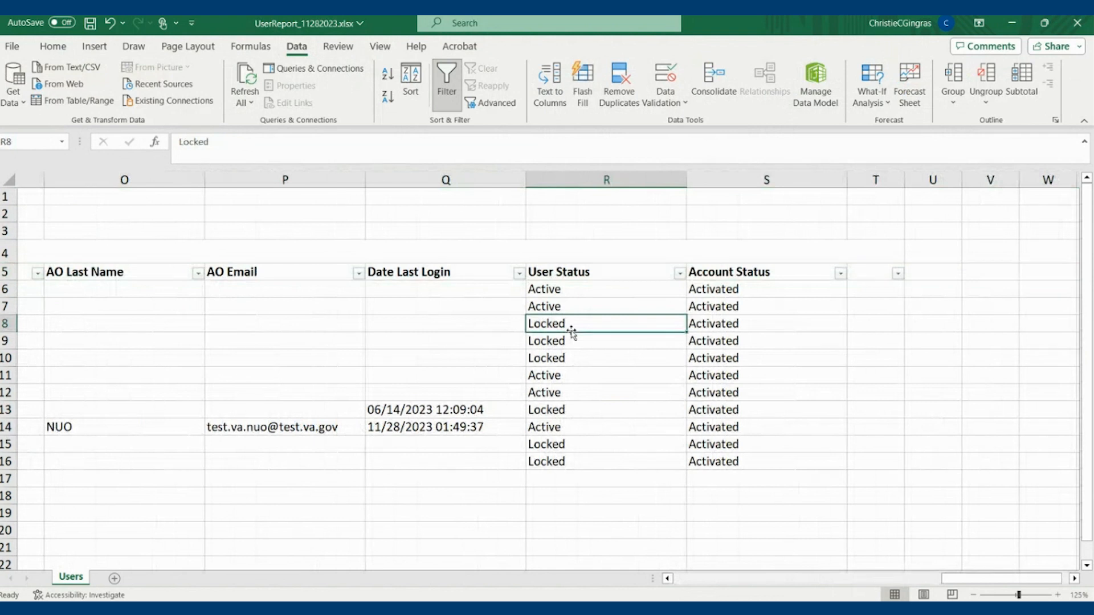
{"action": "scroll", "scroll_direction": "right", "scroll_amount": 3}
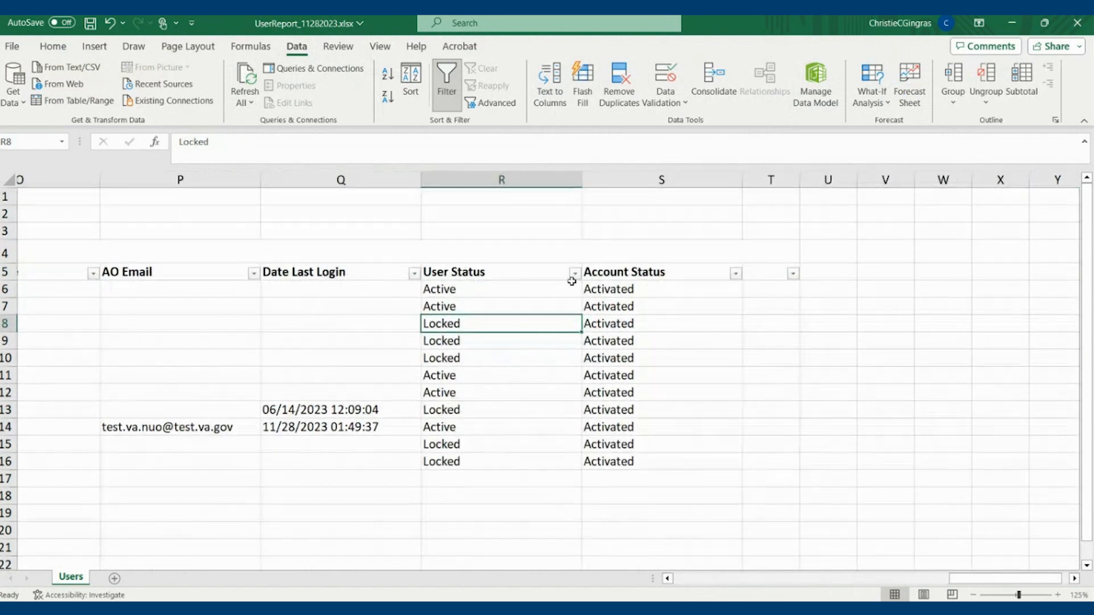
{"action": "left_click", "coordinate": [574, 273]}
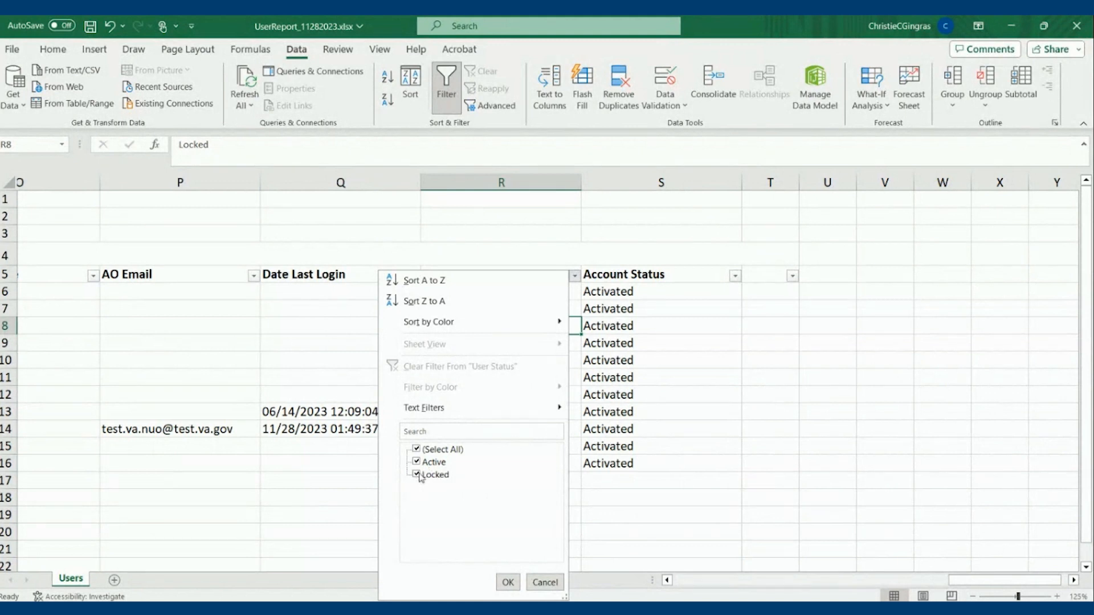
Filter User Status to Active only by excluding Locked, leaving 5 of 11 records
{"action": "left_click", "coordinate": [416, 475]}
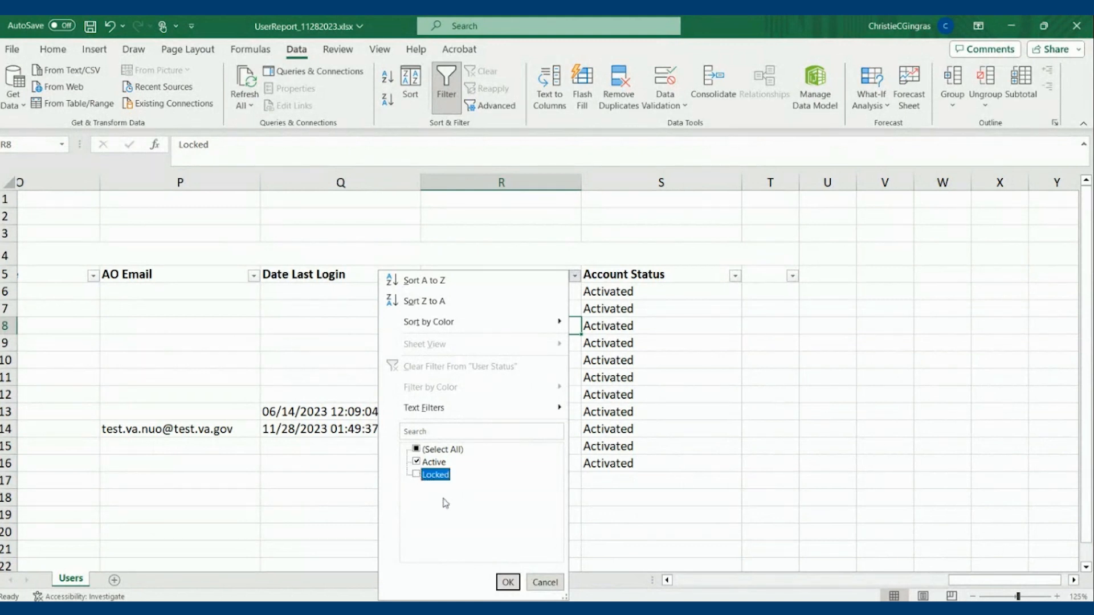
{"action": "left_click", "coordinate": [507, 581]}
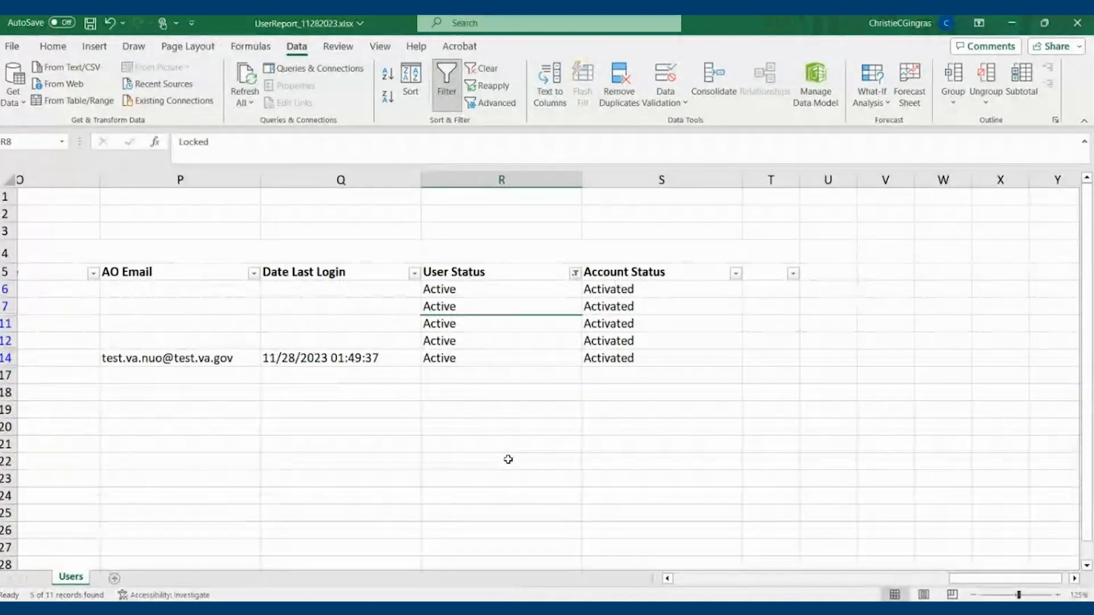
{"action": "scroll", "scroll_direction": "left", "scroll_amount": 3}
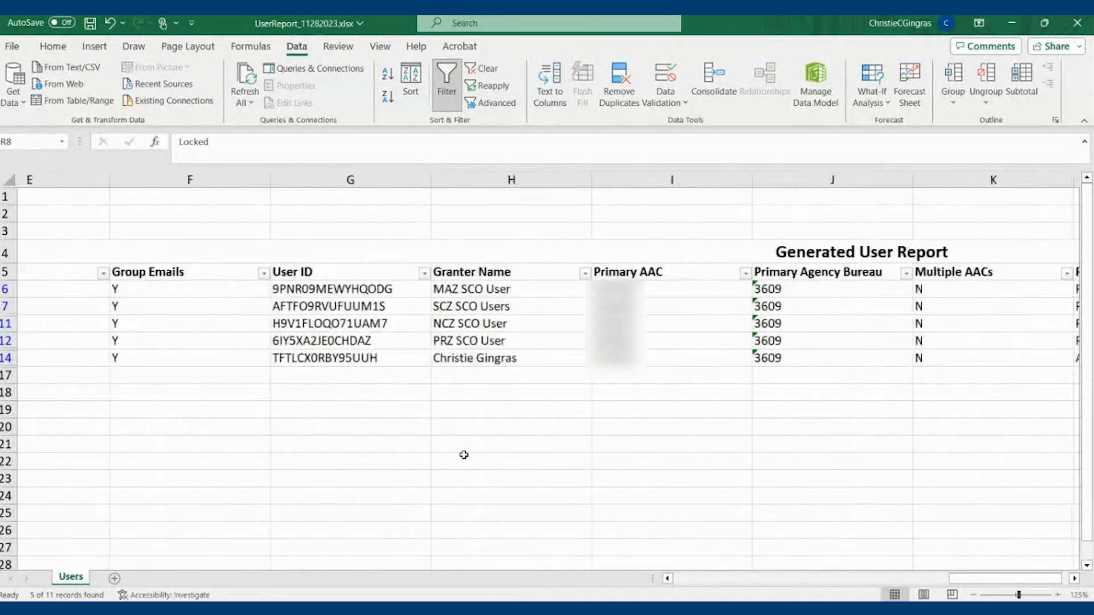
{"action": "scroll", "scroll_direction": "left", "scroll_amount": 3}
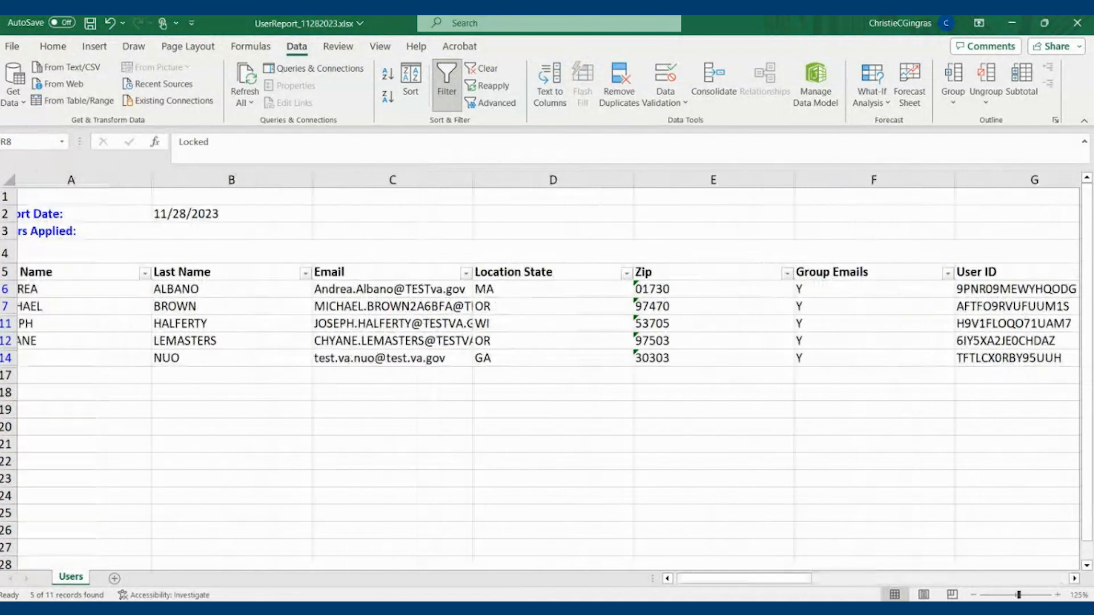